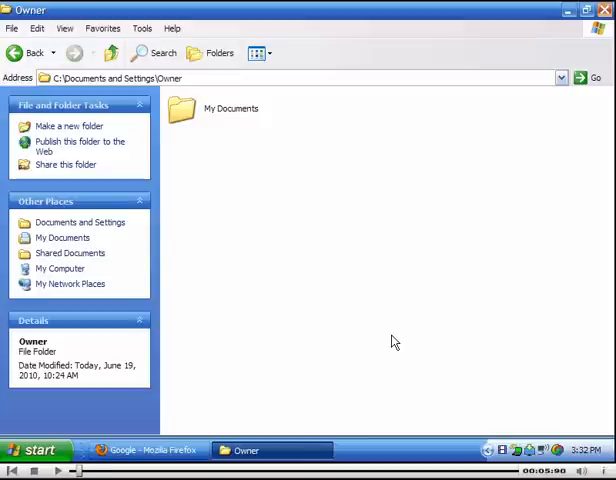
{"action": "mouse_move", "coordinate": [366, 273]}
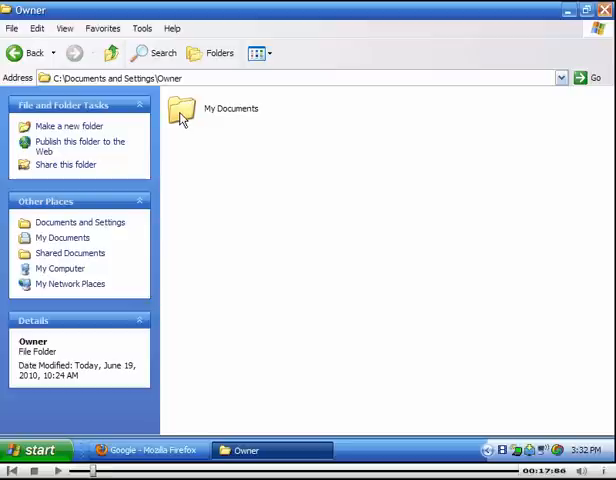
Navigate into My Documents > My Pictures and select Stern Flag.bmp
{"action": "double_click", "coordinate": [180, 112]}
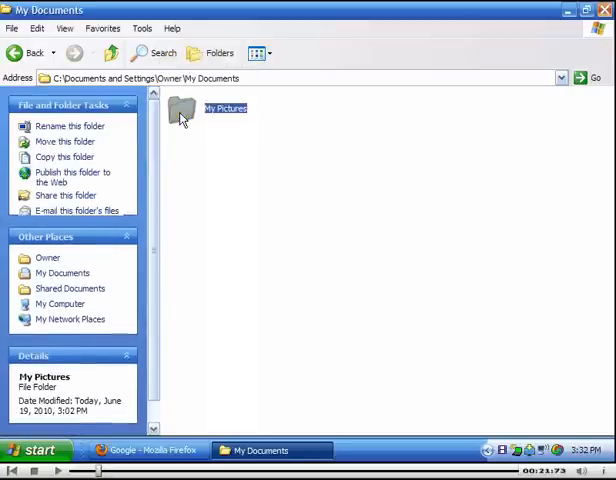
{"action": "double_click", "coordinate": [180, 115]}
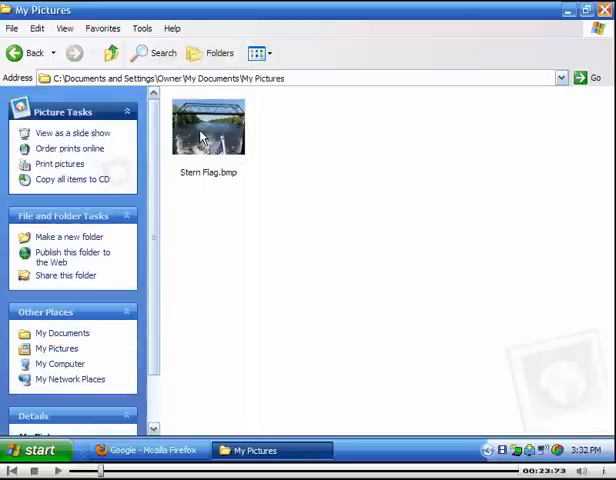
{"action": "left_click", "coordinate": [208, 126]}
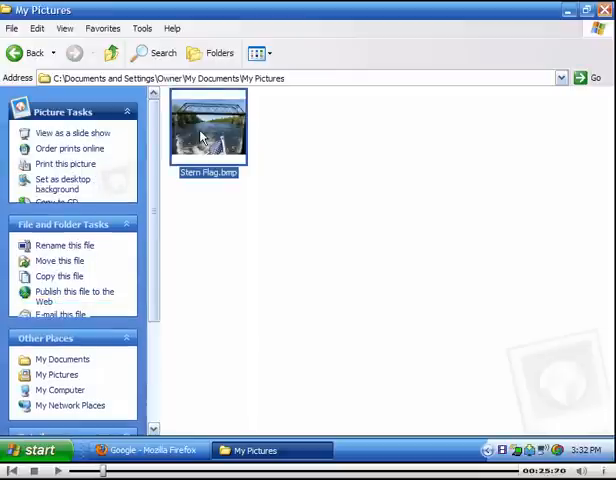
Show the Open With program list for Stern Flag.bmp
{"action": "right_click", "coordinate": [205, 130]}
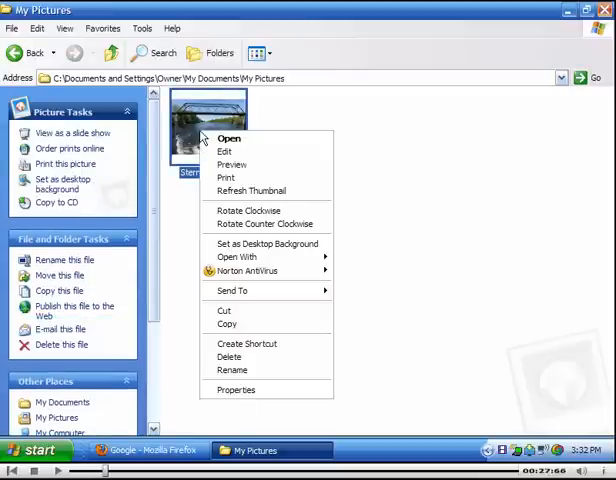
{"action": "mouse_move", "coordinate": [225, 178]}
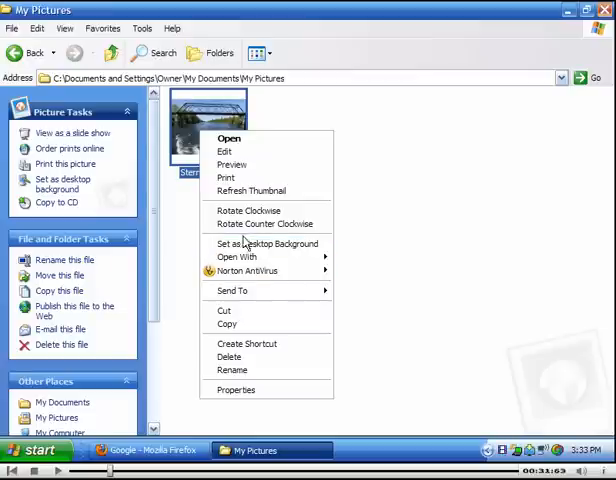
{"action": "left_click", "coordinate": [238, 257]}
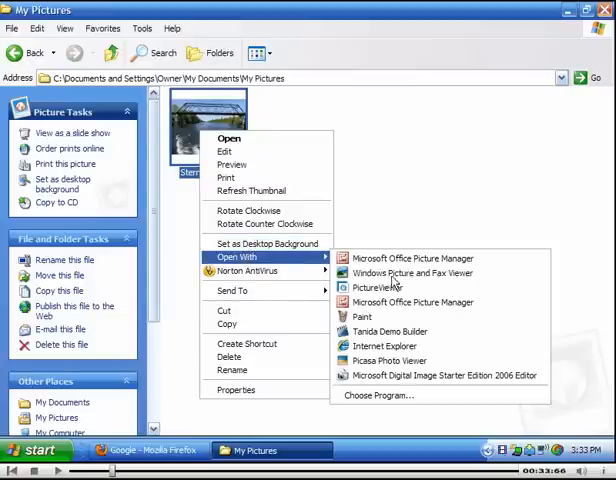
{"action": "mouse_move", "coordinate": [420, 258]}
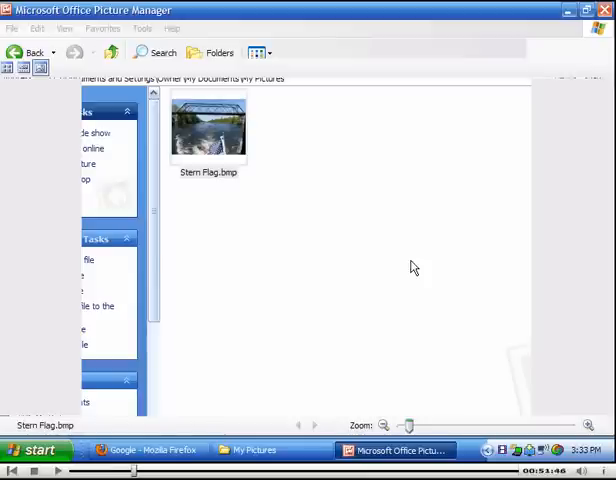
View the Stern Flag photo on its own with the Edit Pictures tools shown
{"action": "double_click", "coordinate": [207, 127]}
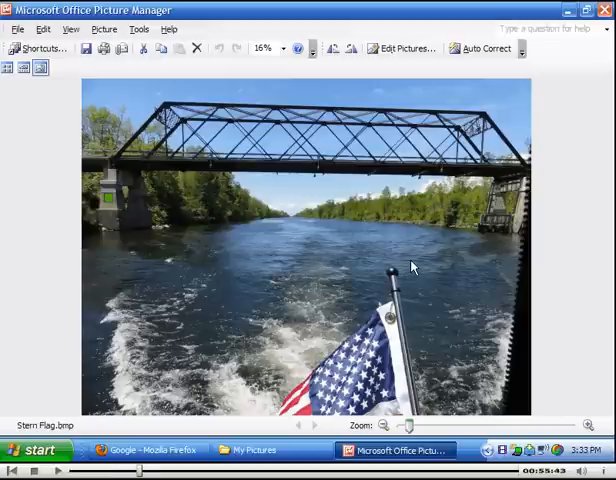
{"action": "mouse_move", "coordinate": [288, 54]}
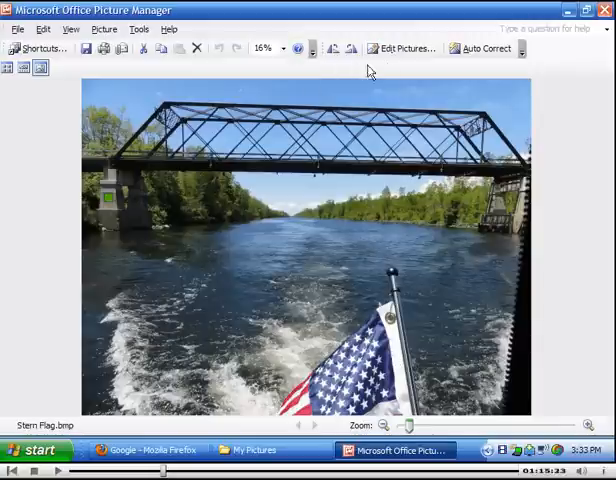
{"action": "left_click", "coordinate": [401, 48]}
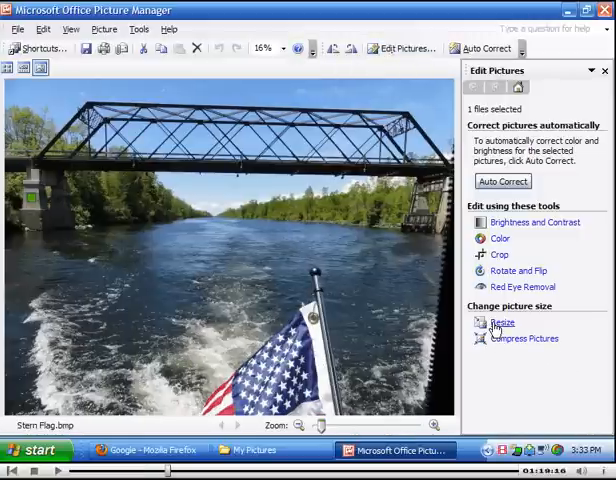
Show the Resize settings for the 3648 x 2736 pixel photo
{"action": "left_click", "coordinate": [502, 323]}
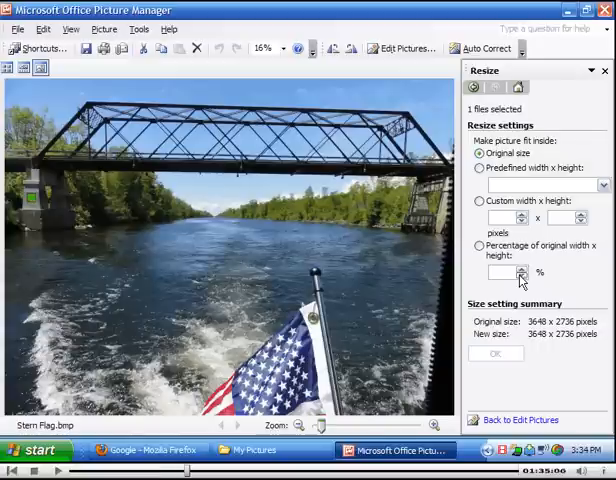
Resize by percentage of original and lower the value to 14%, giving 511 x 383 pixels
{"action": "left_click", "coordinate": [480, 245]}
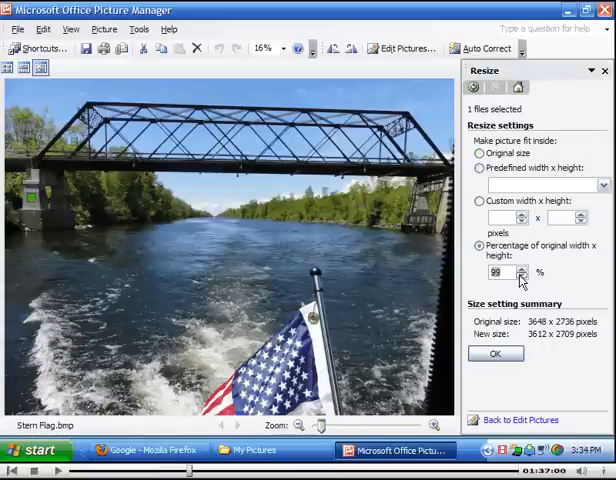
{"action": "left_click", "coordinate": [519, 273]}
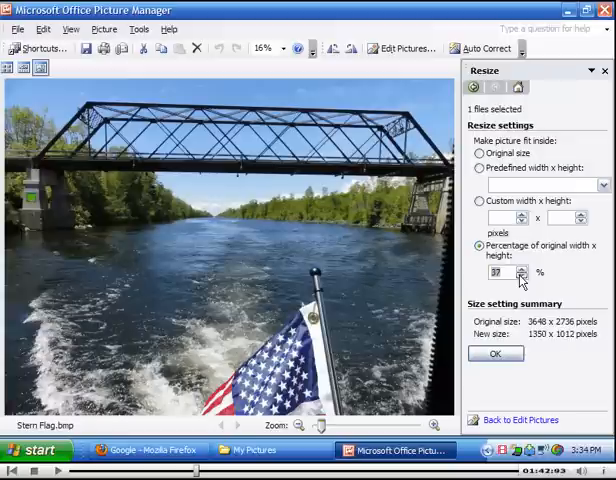
{"action": "left_click", "coordinate": [519, 273]}
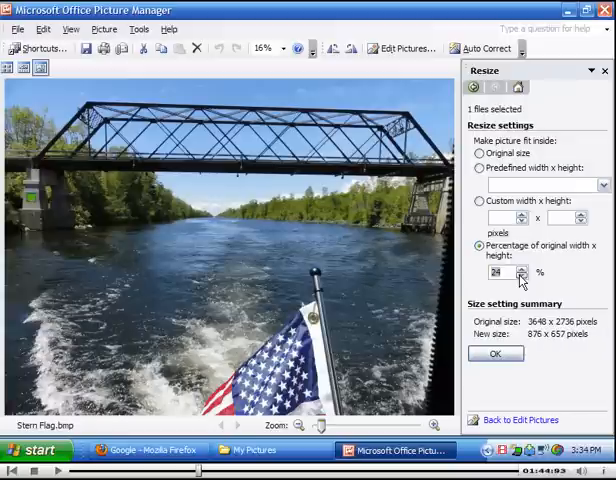
{"action": "left_click", "coordinate": [520, 273]}
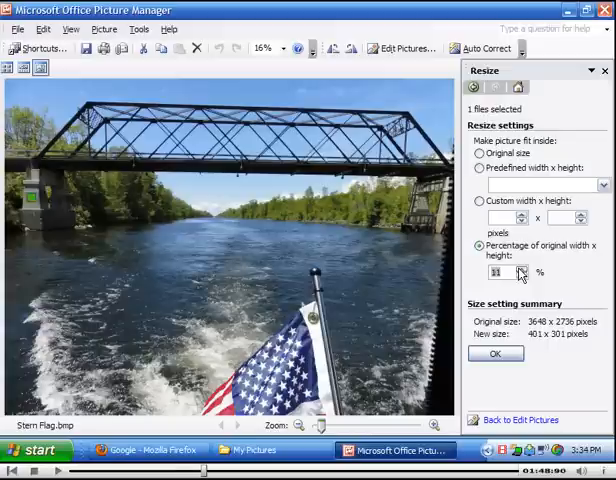
{"action": "mouse_move", "coordinate": [524, 306]}
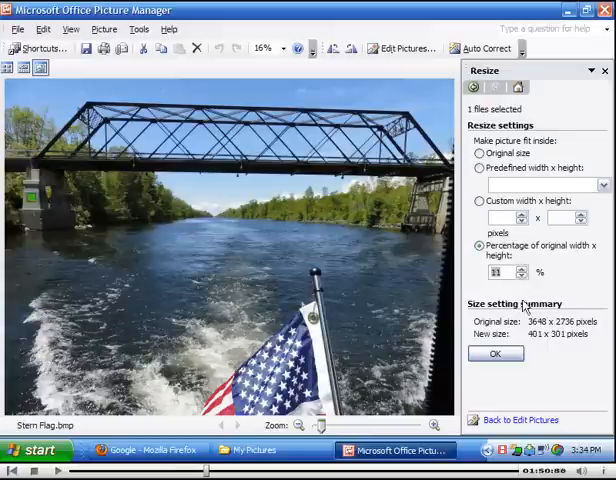
{"action": "mouse_move", "coordinate": [527, 337]}
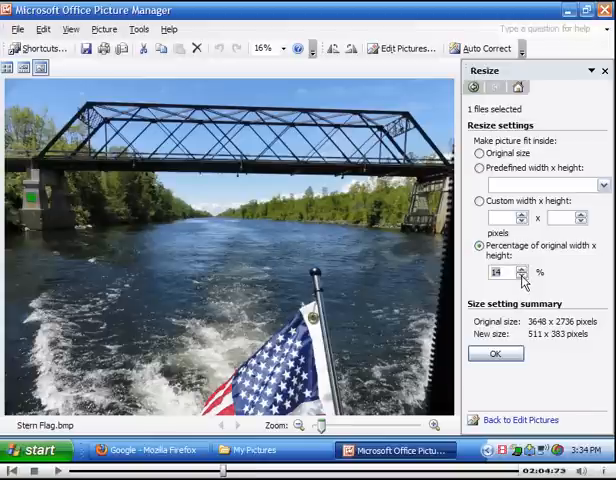
{"action": "mouse_move", "coordinate": [520, 280]}
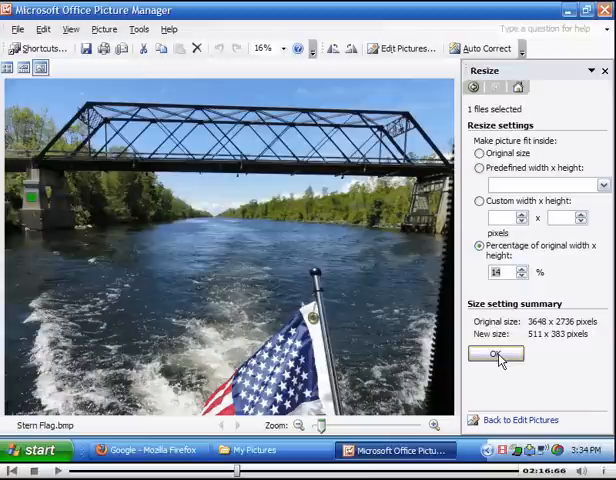
Apply the 14% resize so the photo becomes 511 x 383 pixels
{"action": "left_click", "coordinate": [496, 354]}
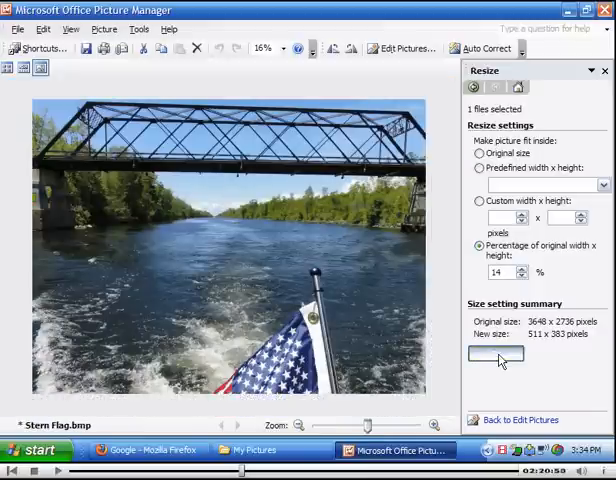
{"action": "left_click", "coordinate": [494, 353]}
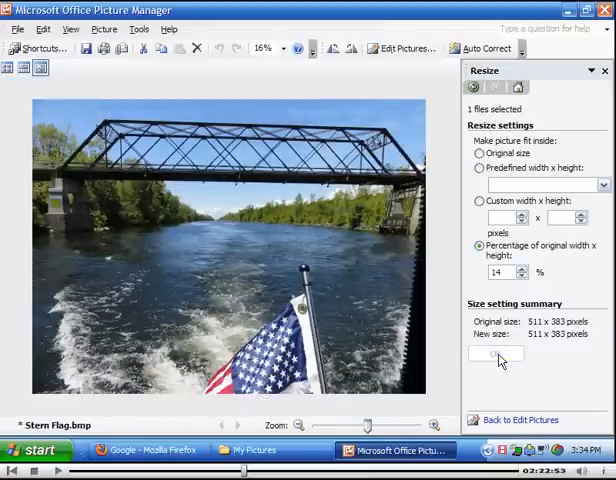
{"action": "left_click", "coordinate": [480, 153]}
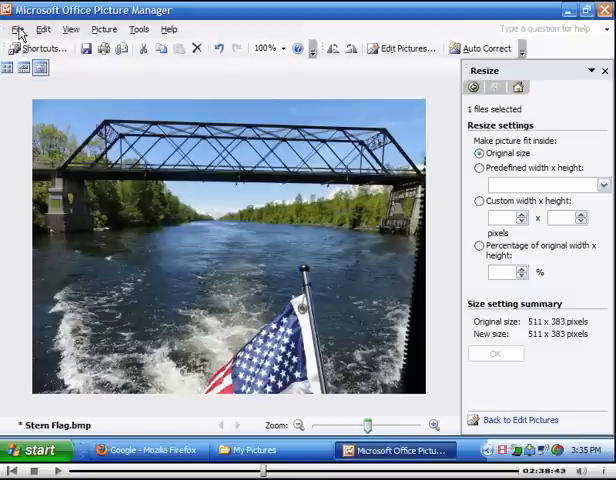
Save the resized photo as Stern Flag lo res.bmp and return to My Pictures
{"action": "left_click", "coordinate": [16, 29]}
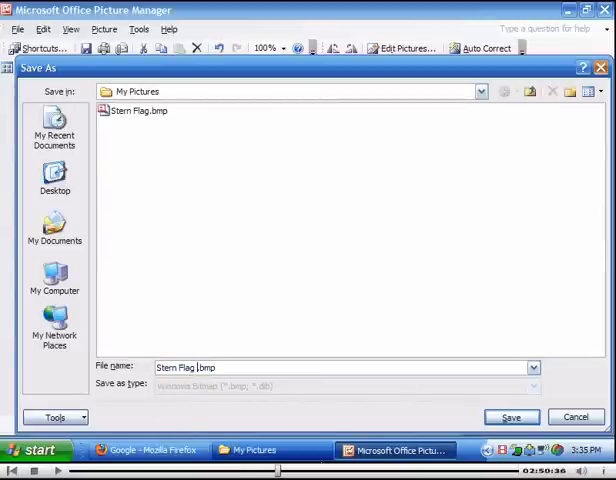
{"action": "type", "text": "lol"}
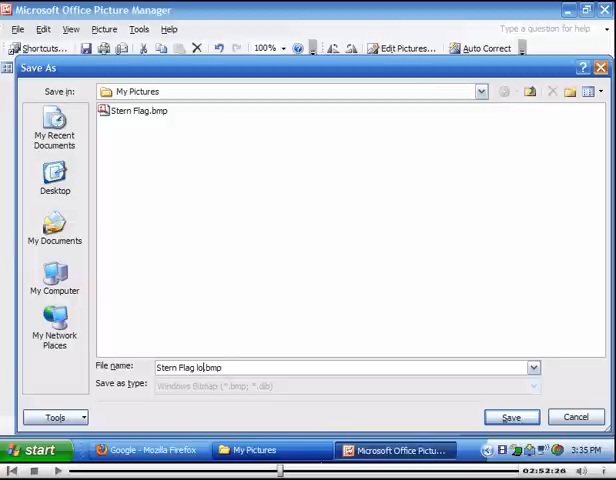
{"action": "type", "text": "res"}
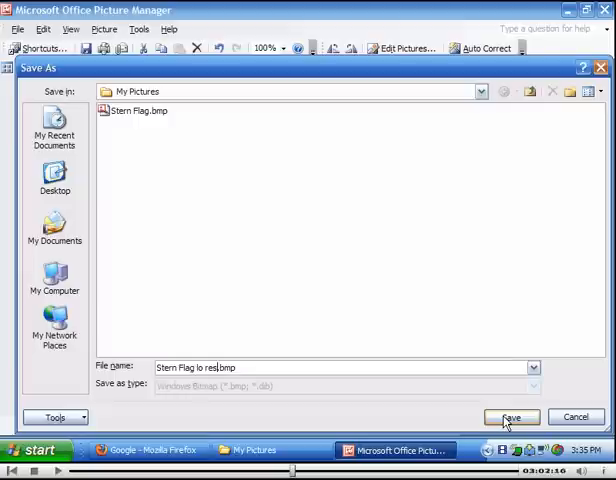
{"action": "left_click", "coordinate": [511, 417]}
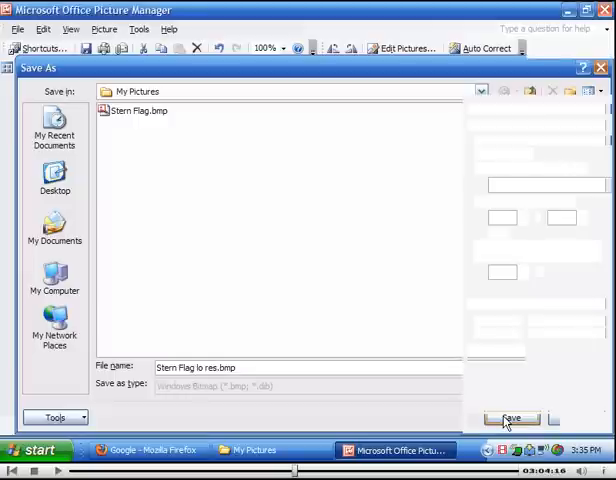
{"action": "left_click", "coordinate": [510, 418]}
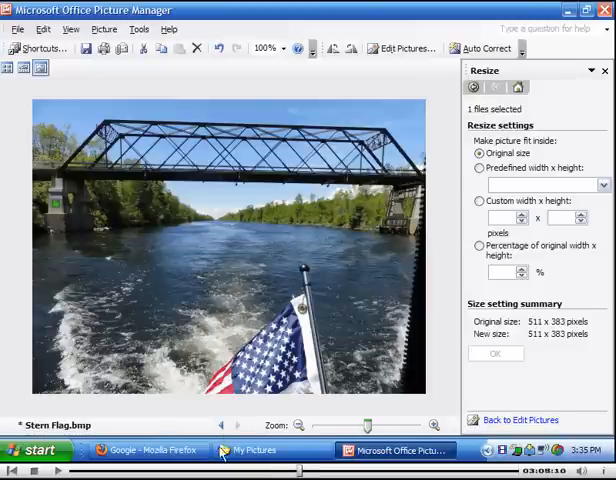
{"action": "left_click", "coordinate": [255, 450]}
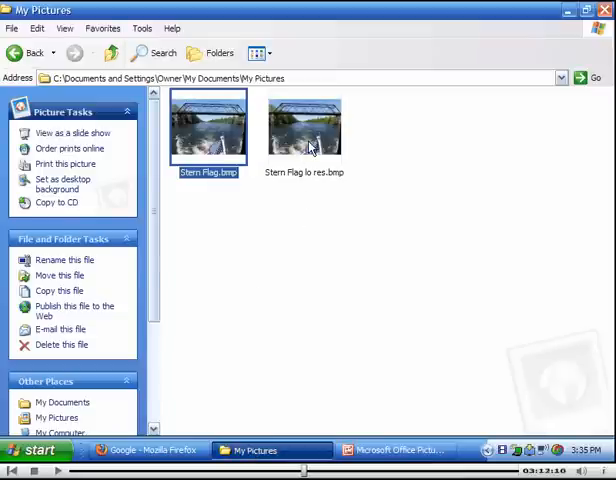
Check Stern Flag lo res.bmp's properties (574 KB), then open it in Paint
{"action": "right_click", "coordinate": [305, 127]}
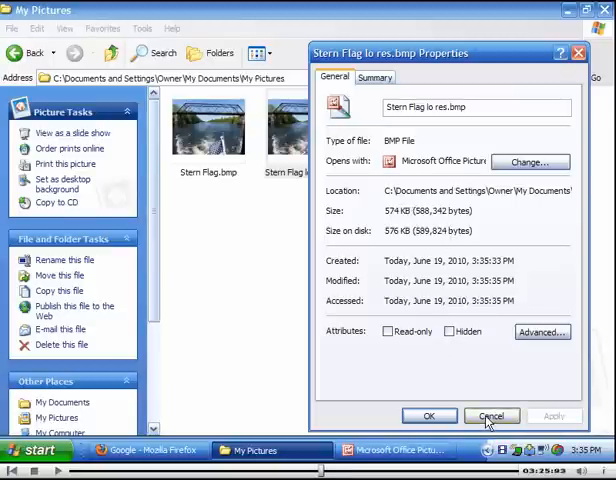
{"action": "left_click", "coordinate": [491, 416]}
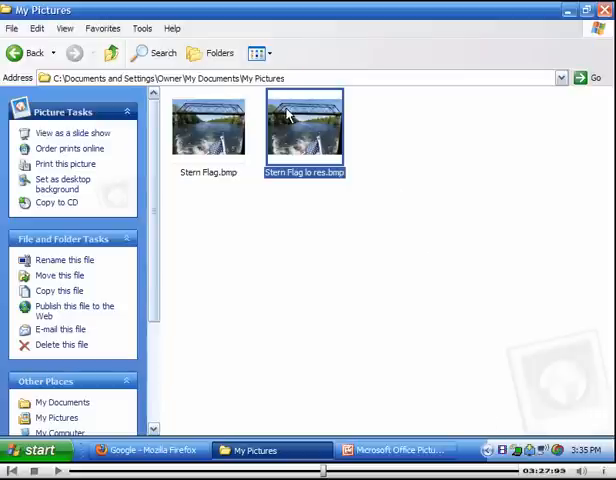
{"action": "right_click", "coordinate": [304, 125]}
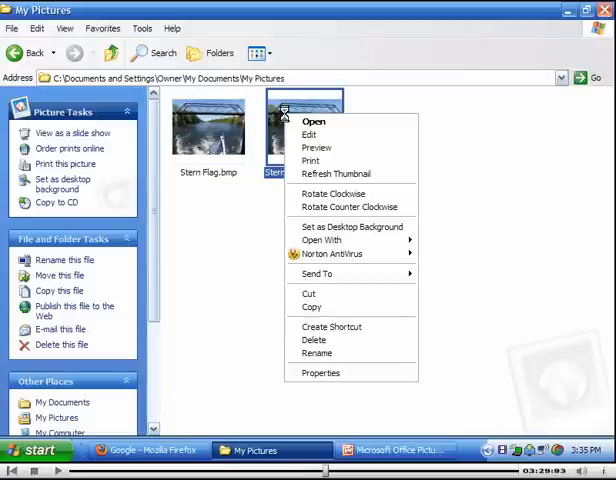
{"action": "mouse_move", "coordinate": [322, 240]}
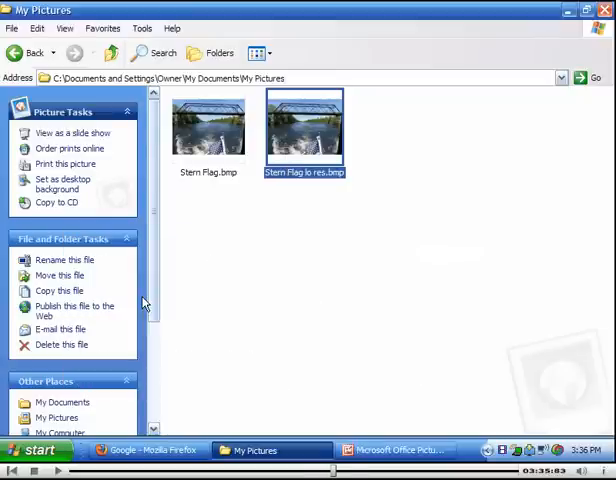
{"action": "double_click", "coordinate": [304, 125]}
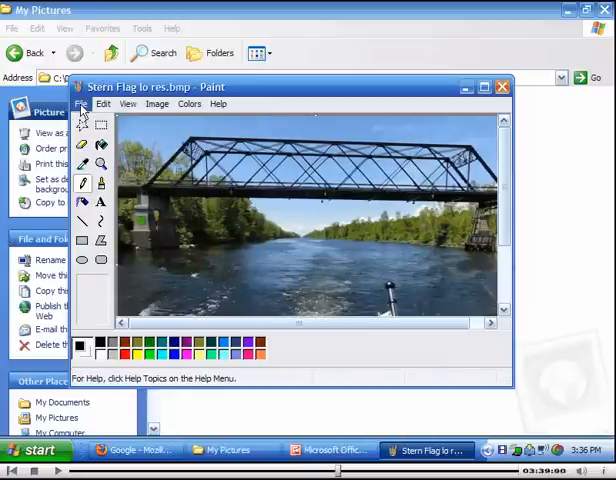
Save the picture from Paint as a JPEG named Stern Flag lo res.JPG
{"action": "left_click", "coordinate": [82, 103]}
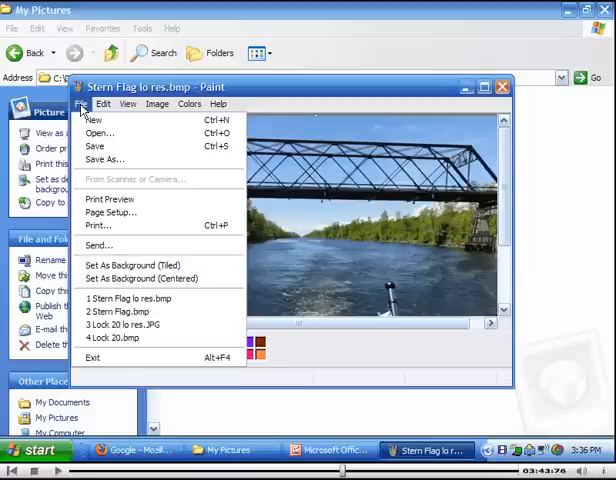
{"action": "left_click", "coordinate": [104, 159]}
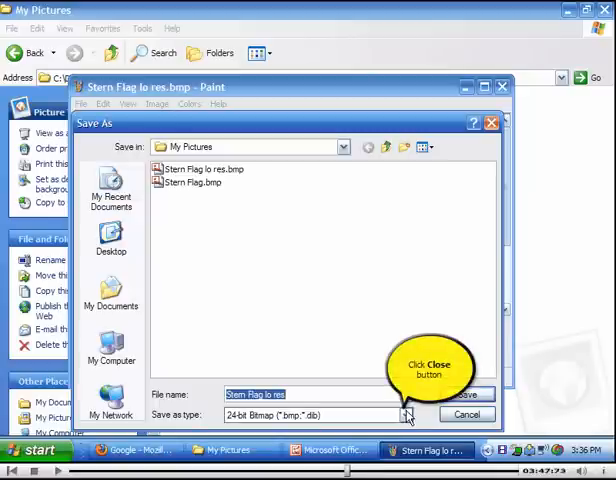
{"action": "left_click", "coordinate": [405, 414]}
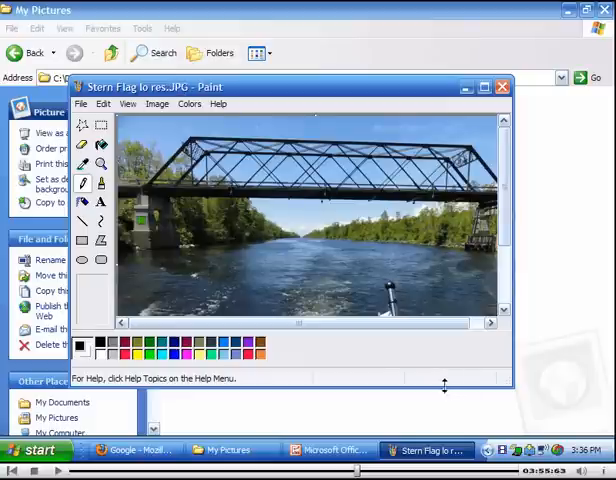
{"action": "mouse_move", "coordinate": [441, 391]}
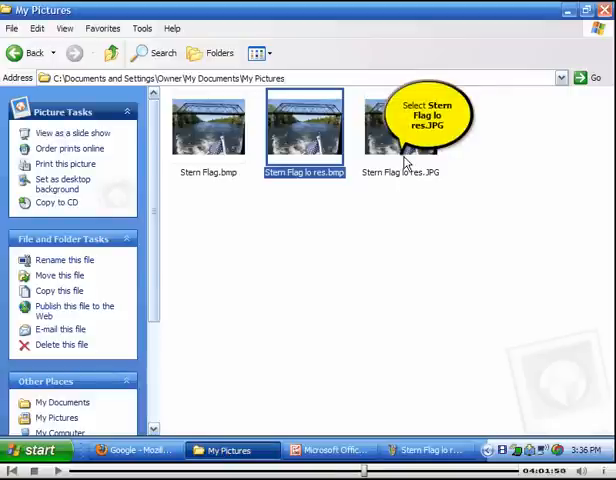
Confirm Stern Flag lo res.JPG is 47.0 KB, then select the original bitmap
{"action": "right_click", "coordinate": [400, 125]}
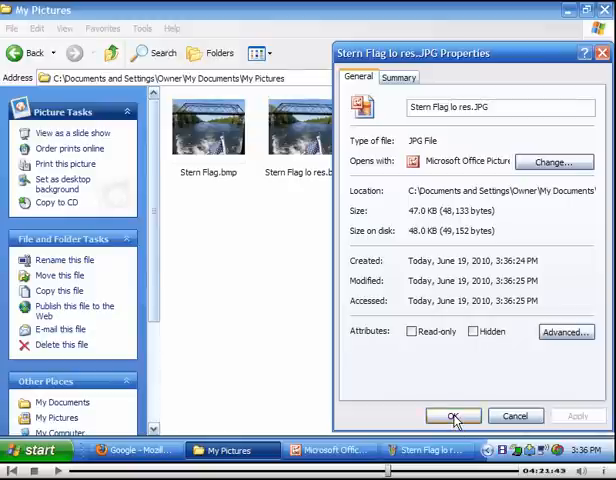
{"action": "left_click", "coordinate": [452, 416]}
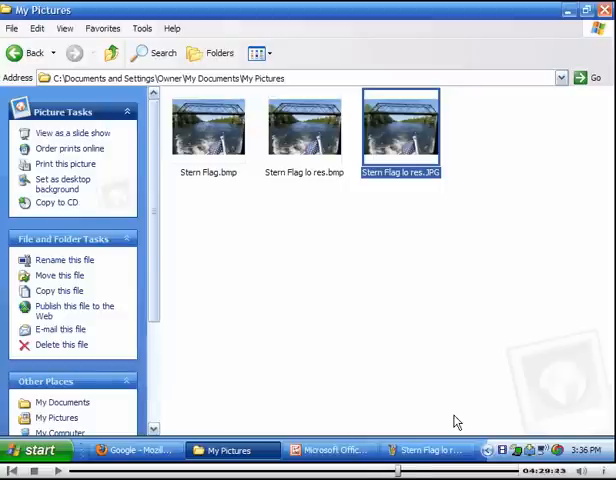
{"action": "left_click", "coordinate": [208, 127]}
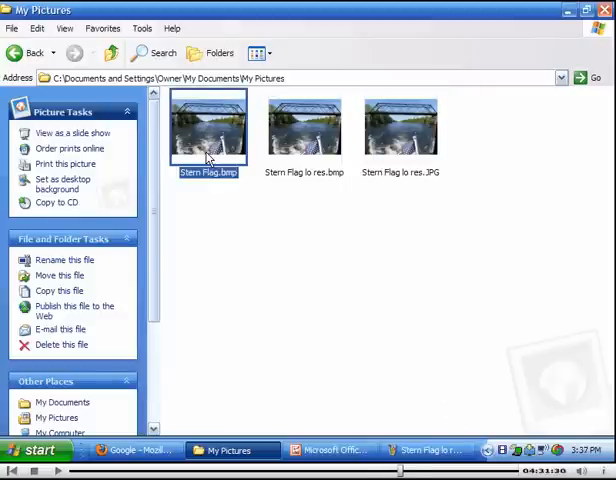
Reopen the original Stern Flag.bmp in Picture Manager via Open With and view it on its own
{"action": "right_click", "coordinate": [208, 130]}
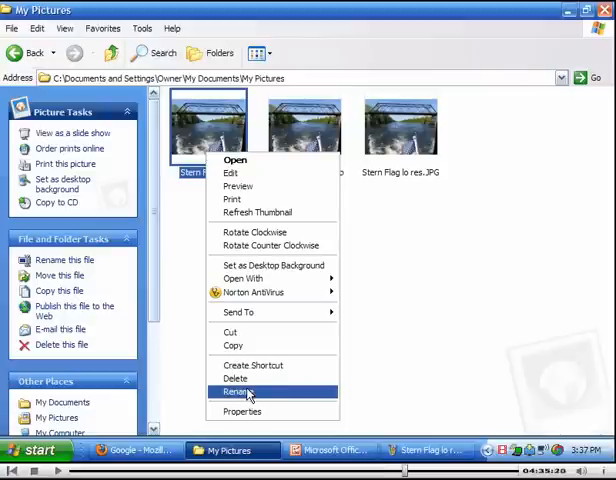
{"action": "mouse_move", "coordinate": [270, 292]}
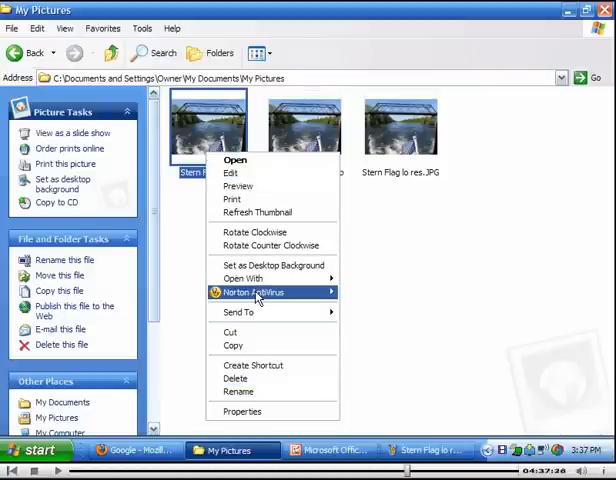
{"action": "left_click", "coordinate": [243, 278]}
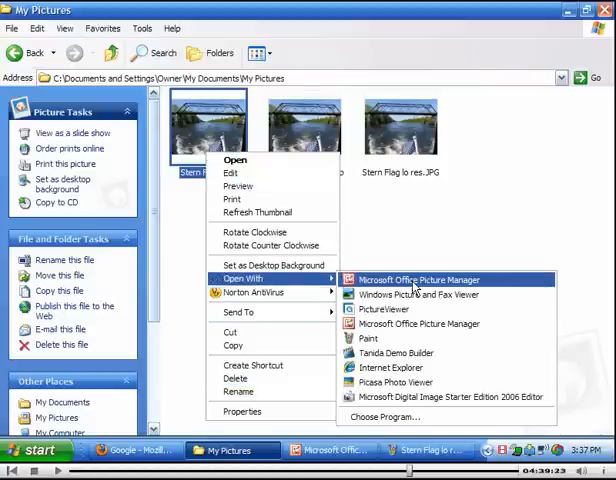
{"action": "left_click", "coordinate": [417, 279]}
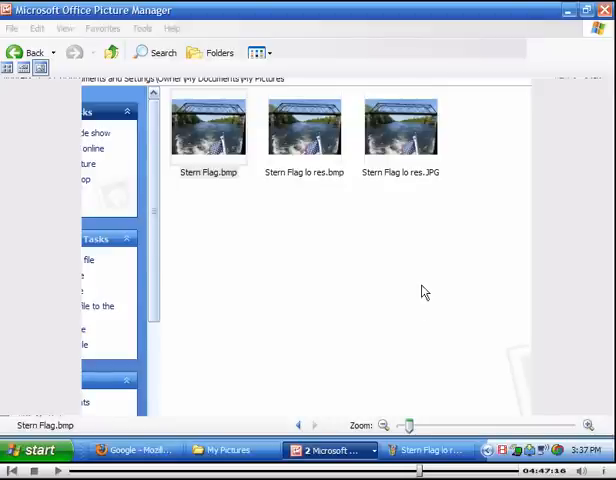
{"action": "mouse_move", "coordinate": [420, 288]}
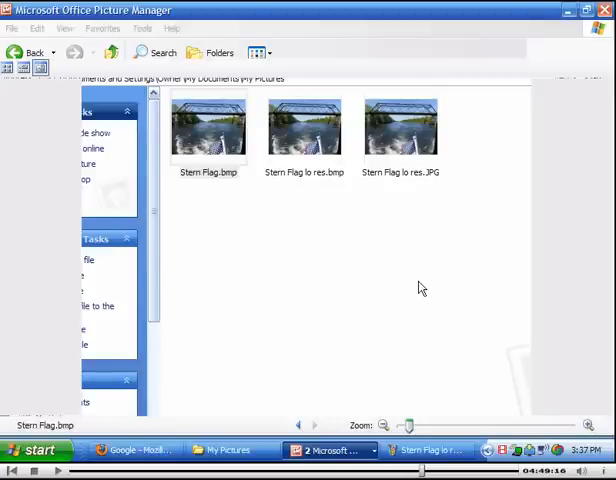
{"action": "double_click", "coordinate": [208, 127]}
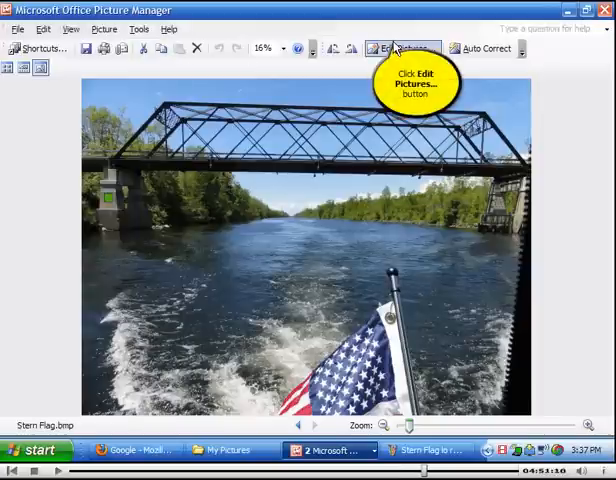
Crop Stern Flag.bmp to a 1389 x 1291 close-up of the flag using Edit Pictures > Crop
{"action": "left_click", "coordinate": [401, 48]}
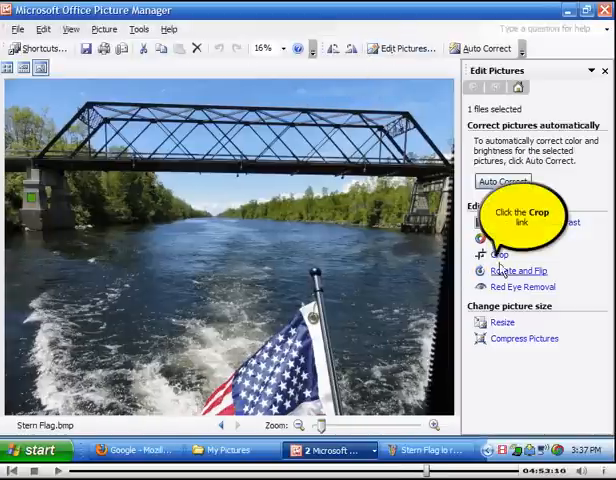
{"action": "left_click", "coordinate": [505, 251]}
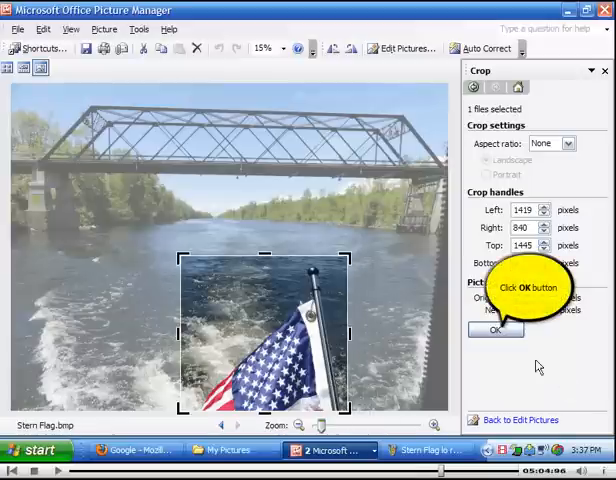
{"action": "left_click", "coordinate": [496, 330]}
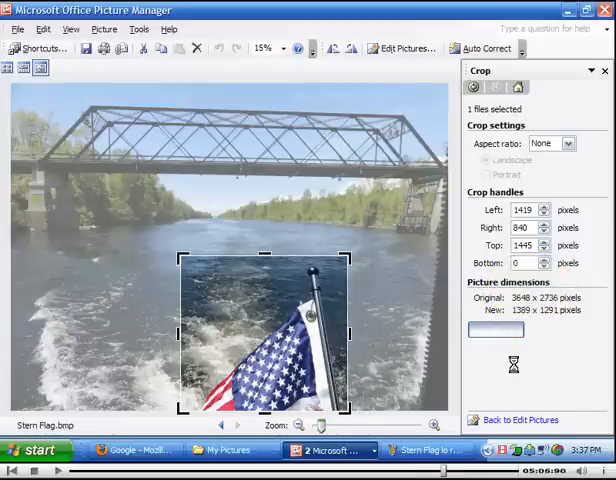
{"action": "left_click", "coordinate": [496, 330]}
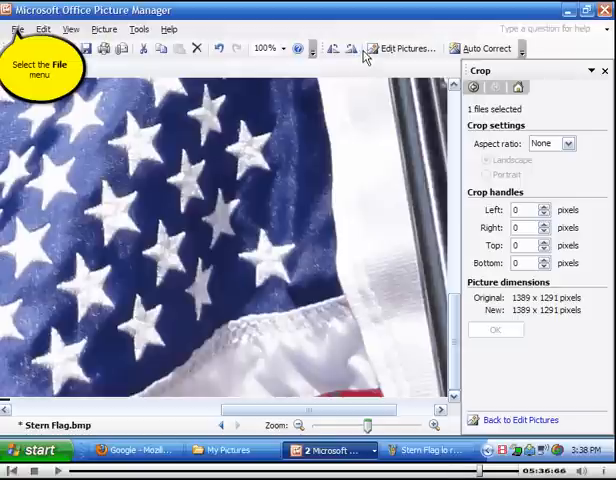
Start saving the cropped flag under a new name, typing 'Stitch' in the Save As dialog
{"action": "left_click", "coordinate": [17, 29]}
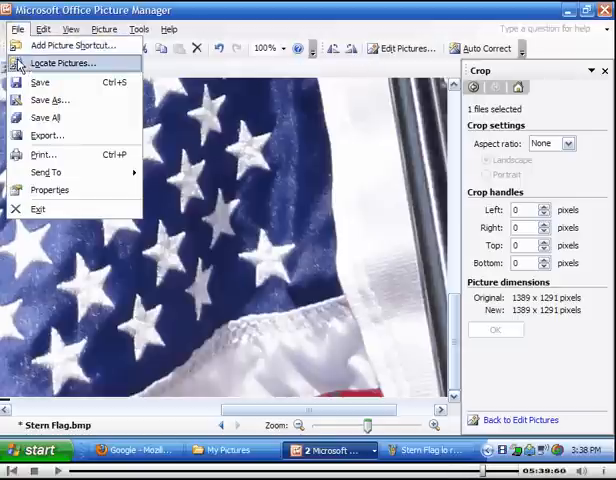
{"action": "mouse_move", "coordinate": [50, 117]}
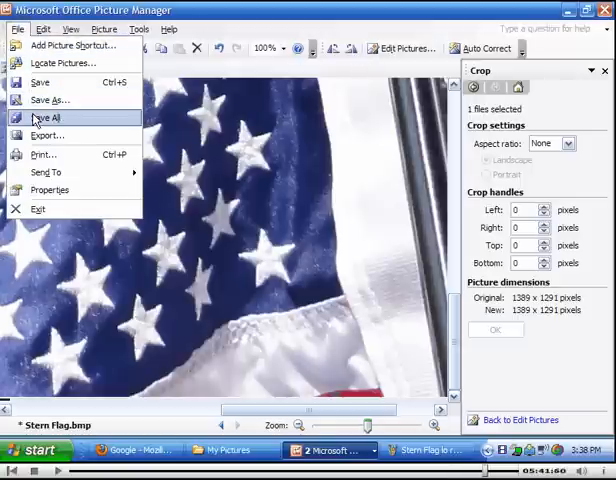
{"action": "mouse_move", "coordinate": [50, 100]}
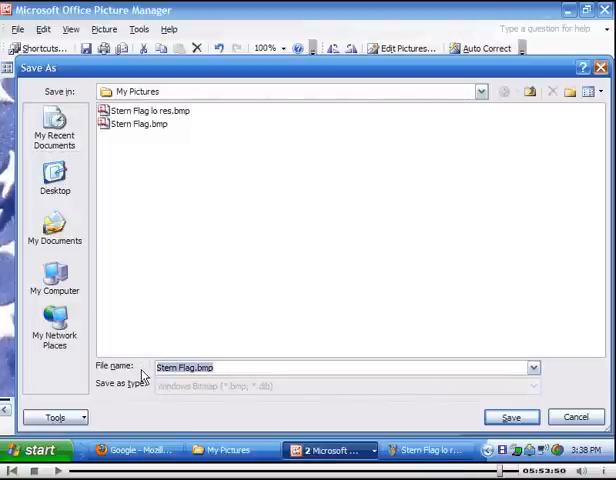
{"action": "type", "text": "Stitch"}
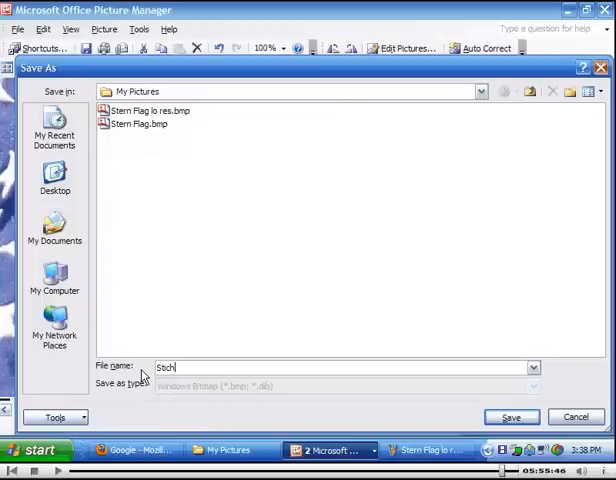